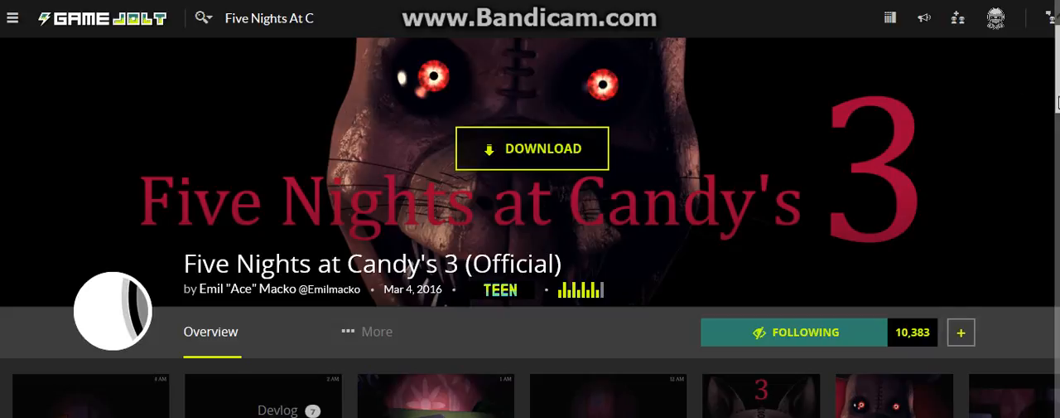
# Step: View the ratings breakdown for Five Nights at Candy's 3
pyautogui.scroll(-3)
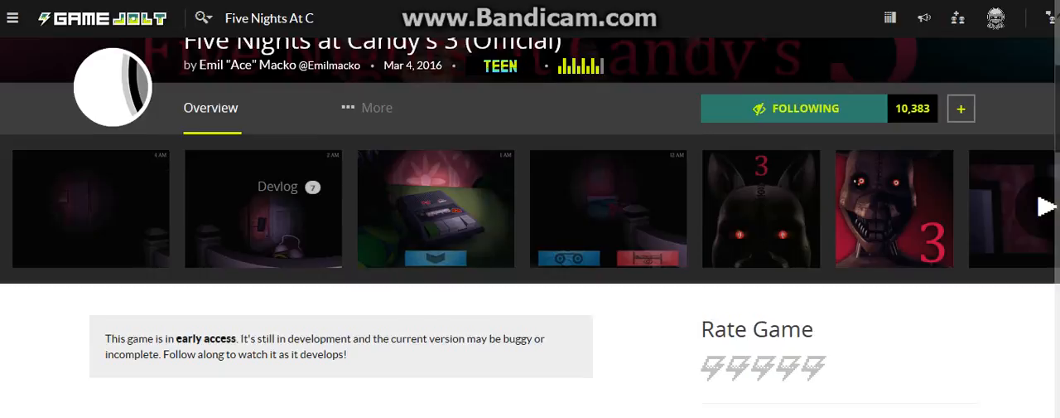
pyautogui.scroll(-3)
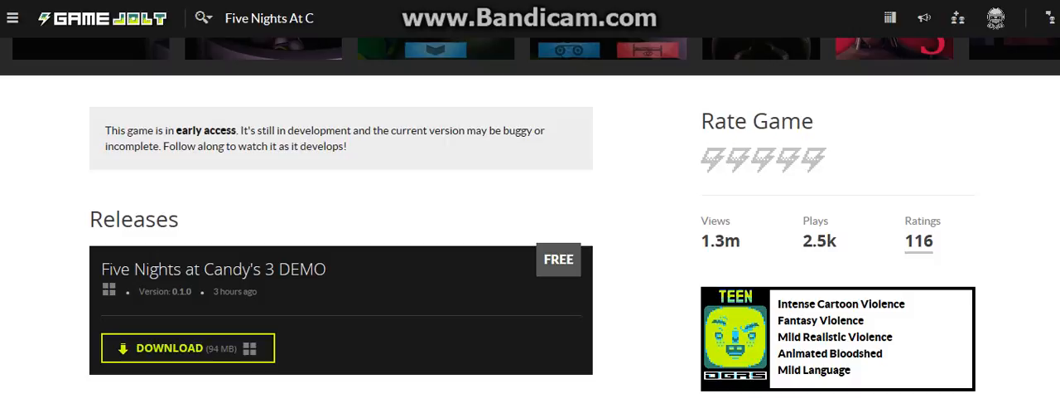
pyautogui.moveTo(816, 240)
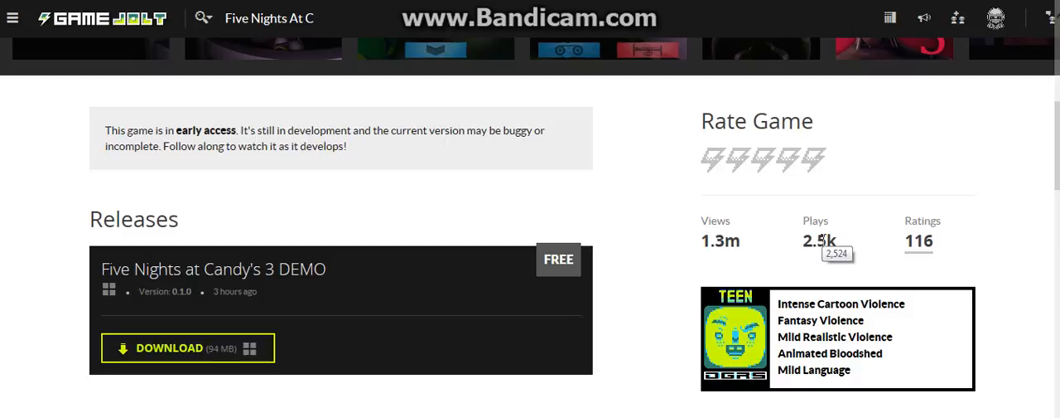
pyautogui.click(919, 241)
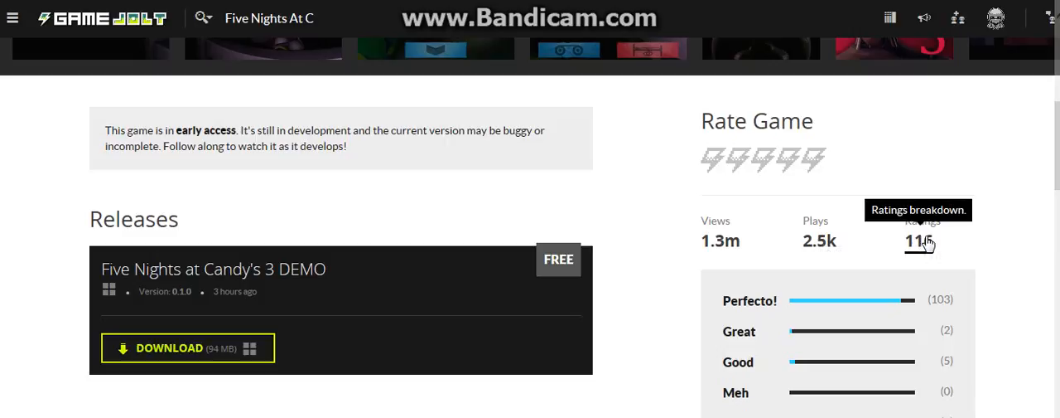
pyautogui.scroll(-3)
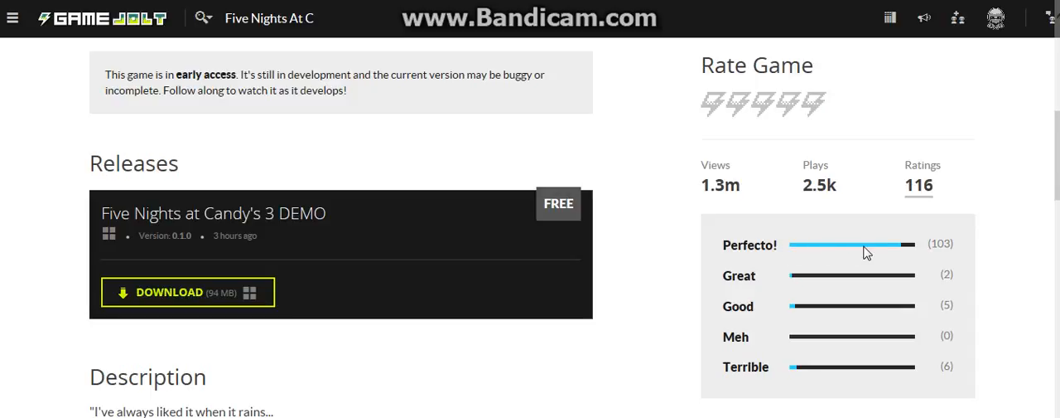
pyautogui.moveTo(743, 321)
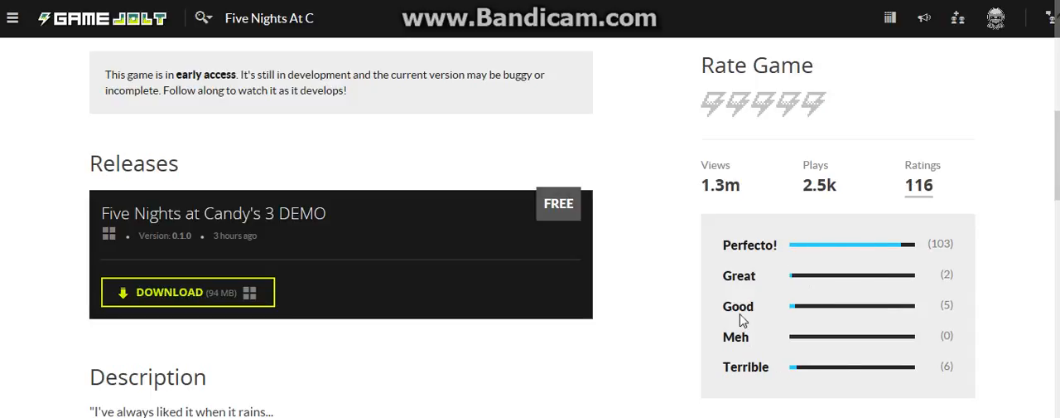
pyautogui.moveTo(828, 343)
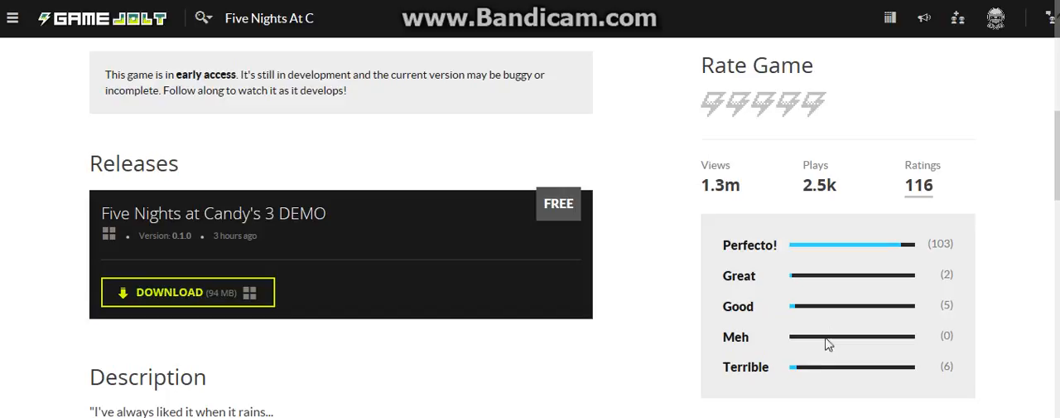
pyautogui.moveTo(903, 369)
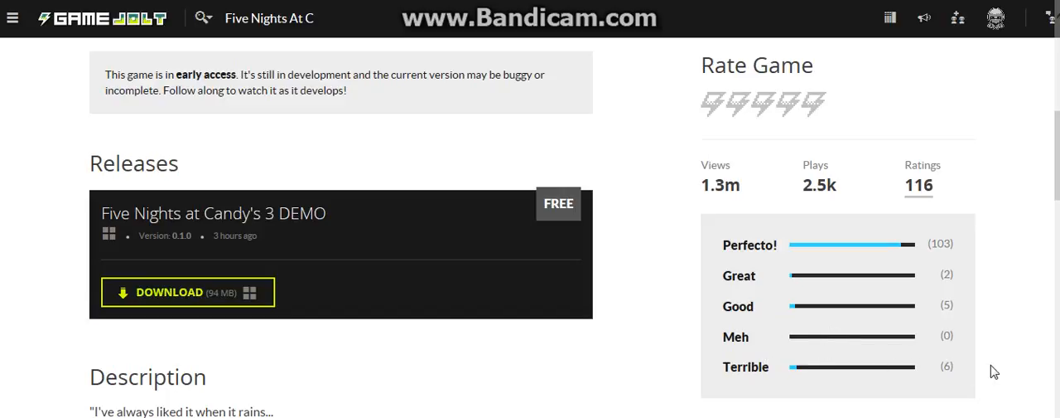
pyautogui.moveTo(1056, 236)
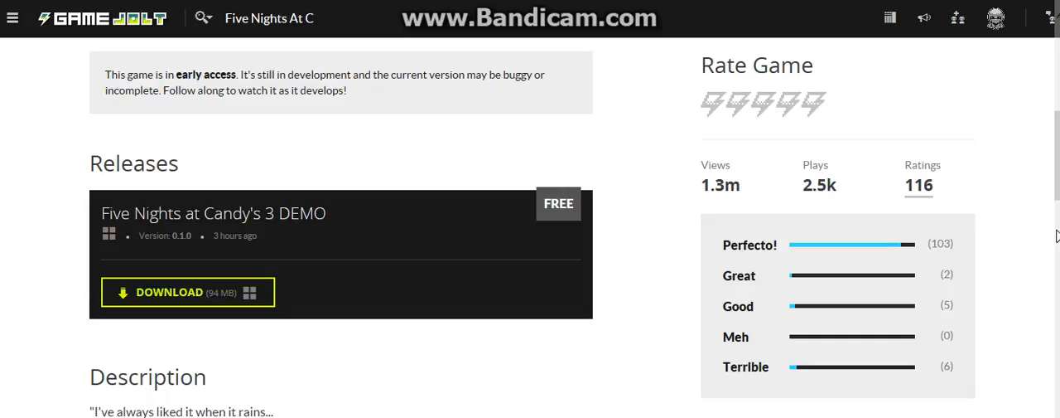
# Step: Rate Five Nights at Candy's 3 five out of five lightning bolts
pyautogui.scroll(3)
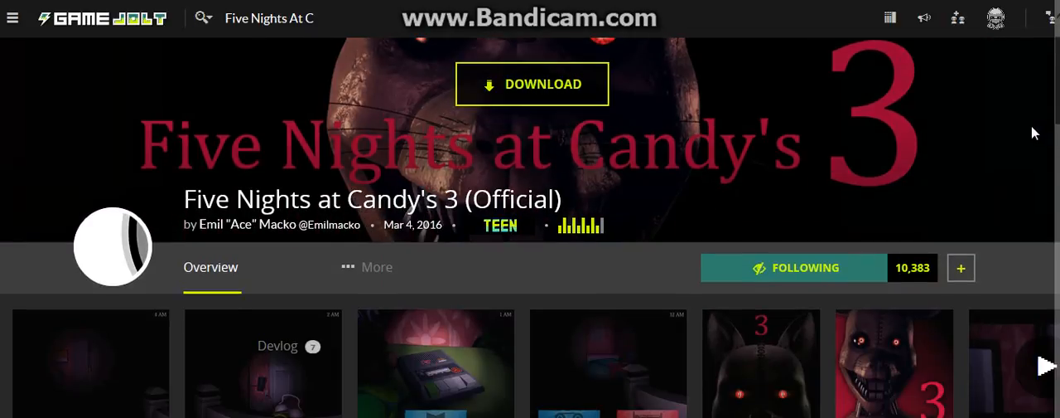
pyautogui.scroll(-3)
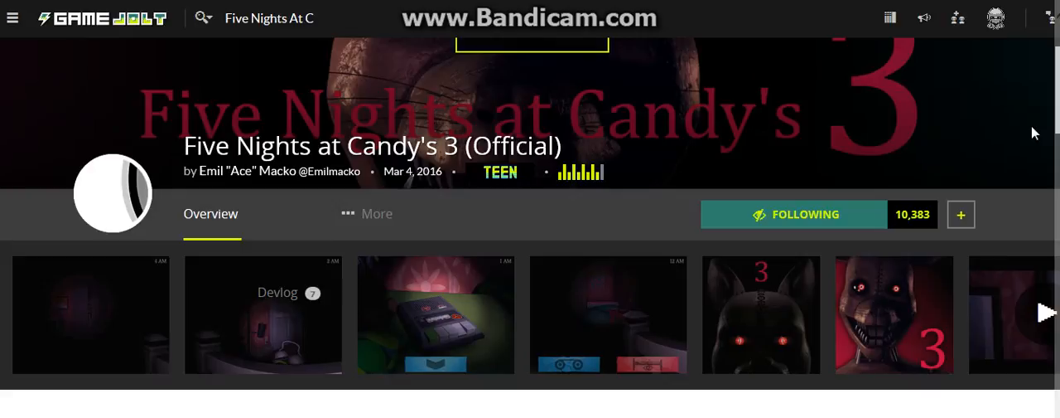
pyautogui.scroll(-3)
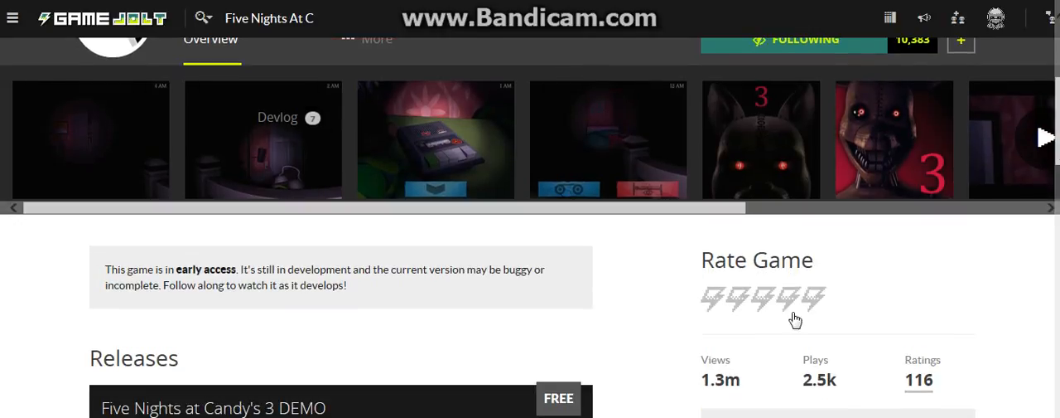
pyautogui.click(816, 299)
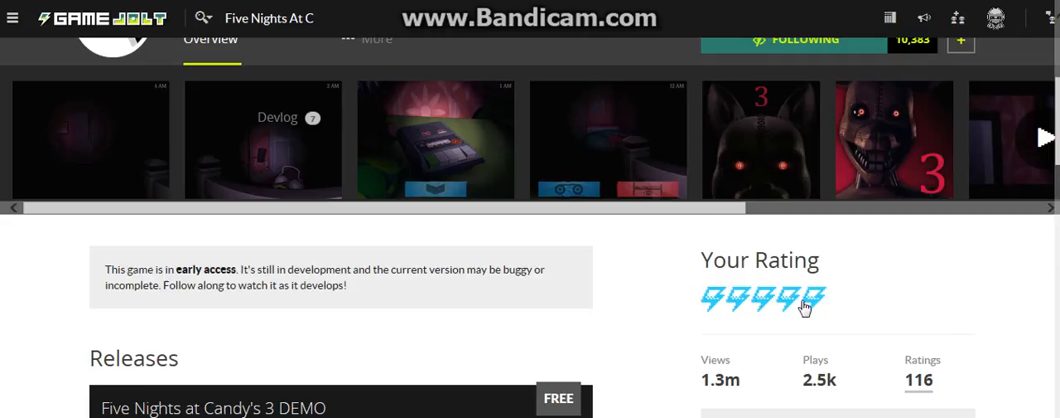
pyautogui.click(804, 298)
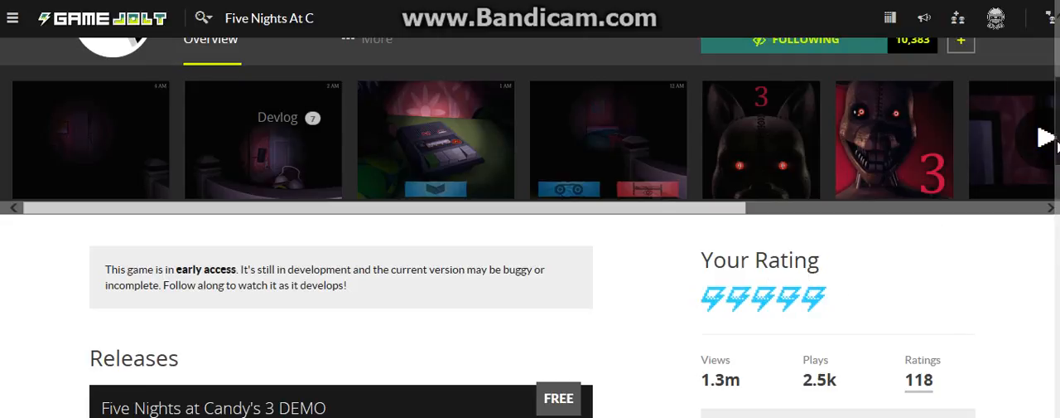
pyautogui.scroll(3)
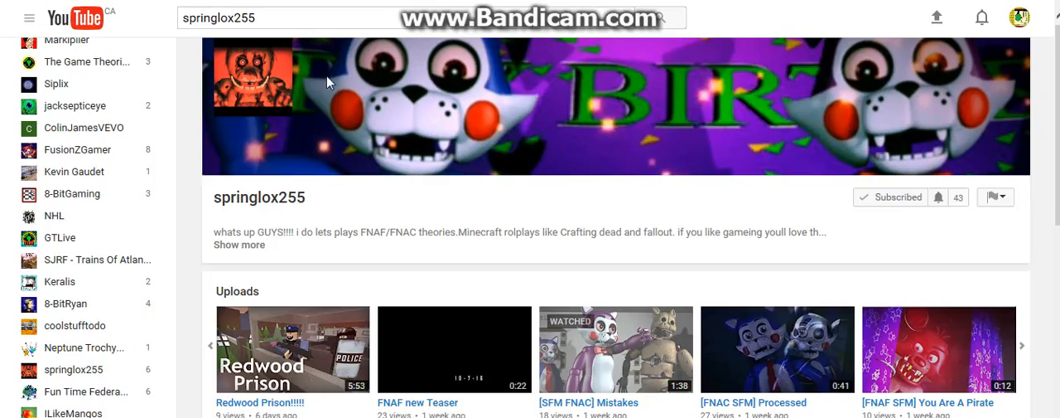
pyautogui.moveTo(633, 202)
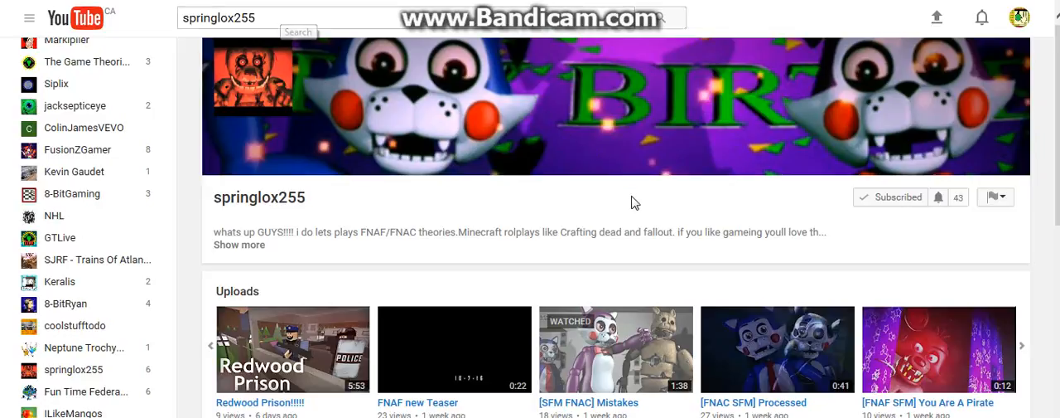
pyautogui.moveTo(634, 202)
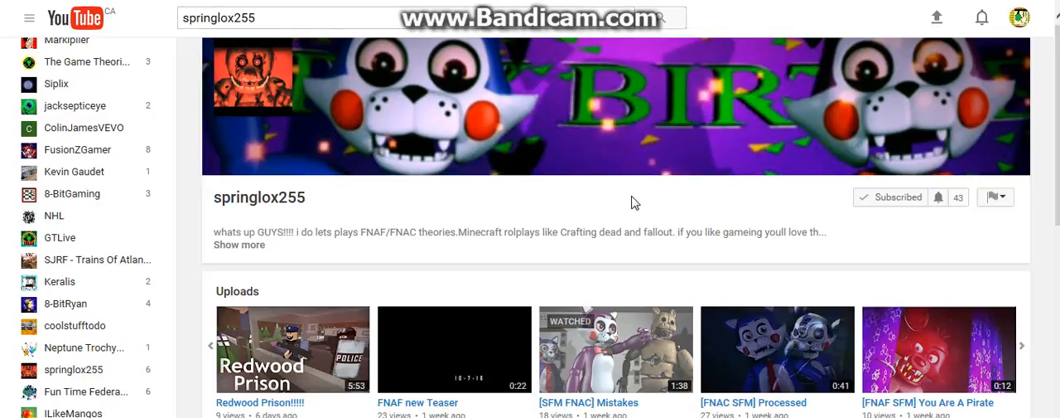
pyautogui.moveTo(1032, 352)
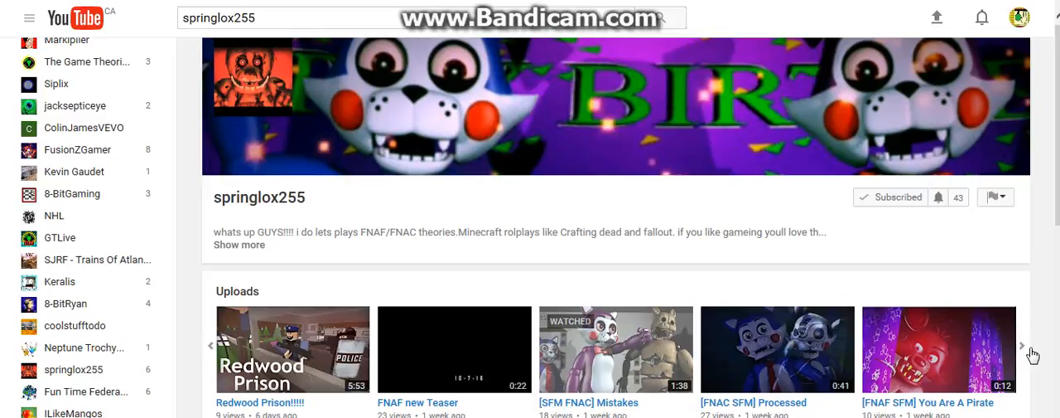
# Step: Scroll the springlox255 Uploads shelf to show the next videos
pyautogui.click(1021, 345)
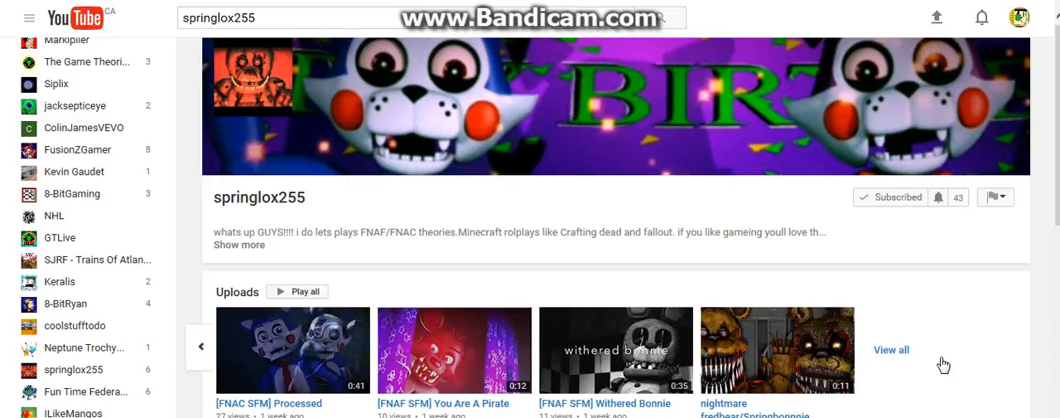
pyautogui.moveTo(986, 365)
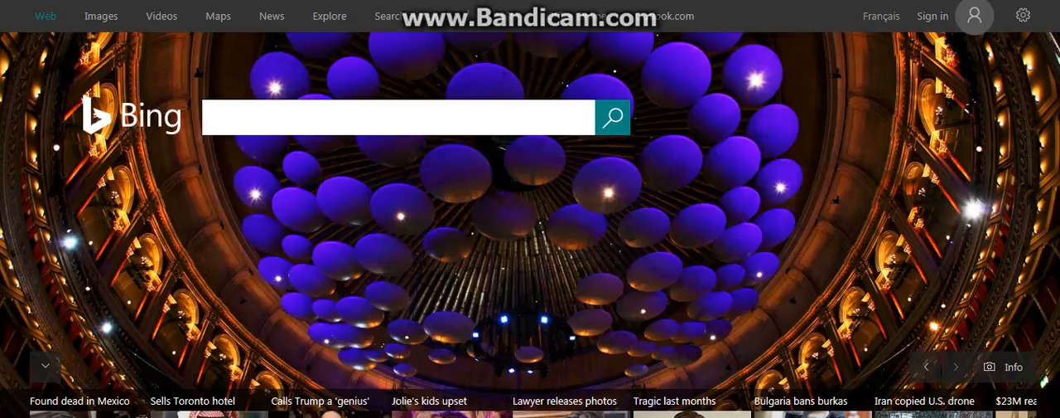
# Step: Search Bing for 'fnaf 4 left hallway' and switch to image results
pyautogui.click(398, 117)
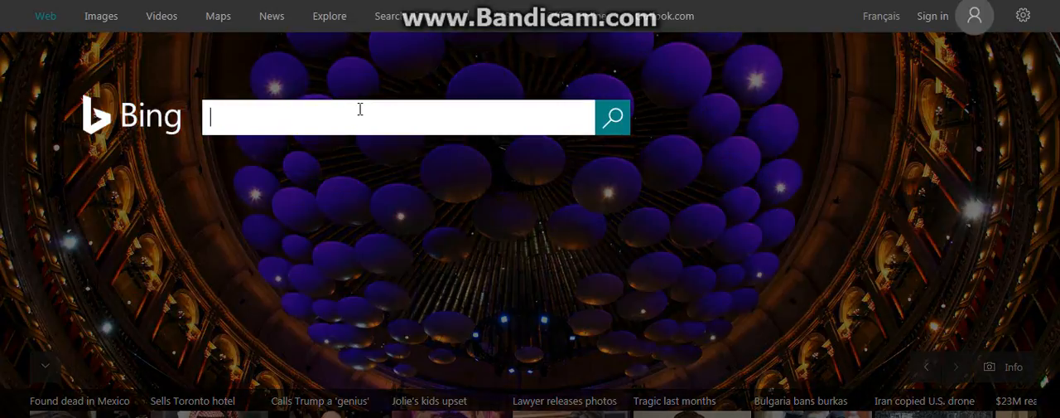
pyautogui.write('fnaf')
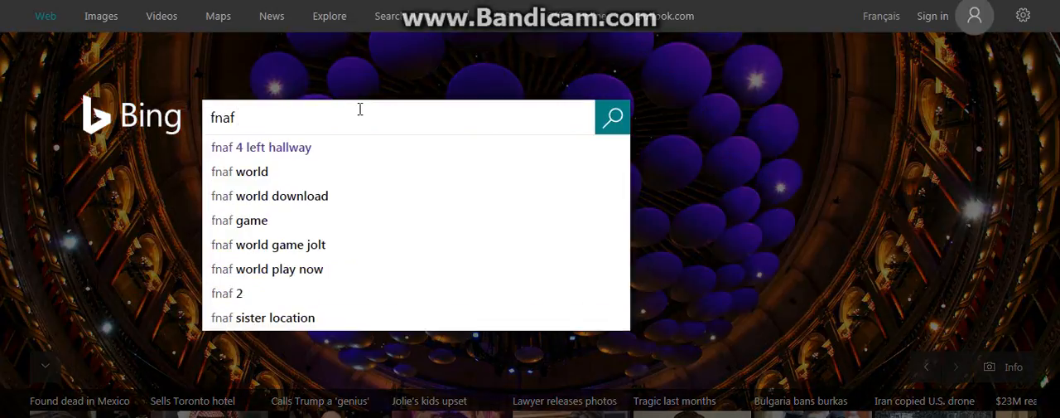
pyautogui.click(261, 146)
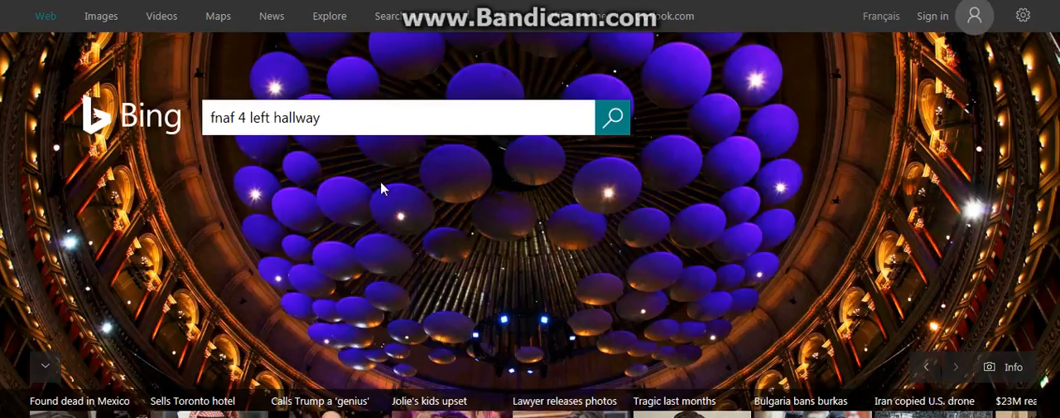
pyautogui.click(612, 117)
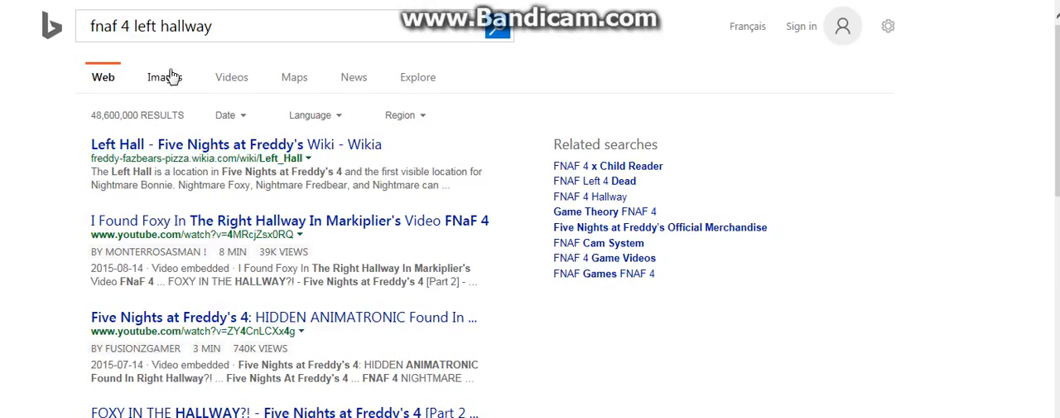
pyautogui.moveTo(162, 71)
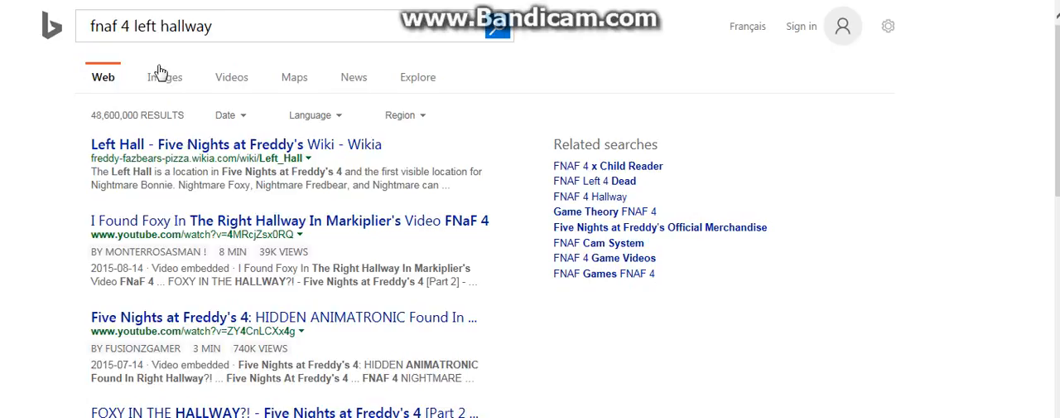
pyautogui.moveTo(163, 105)
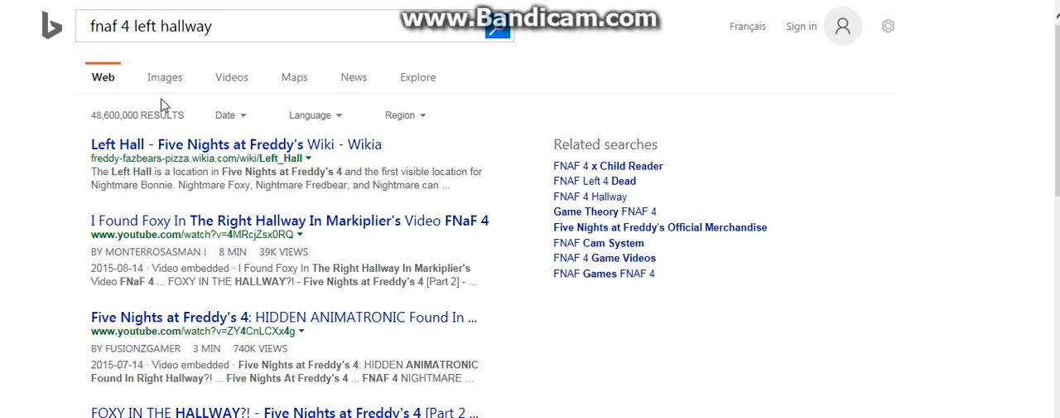
pyautogui.click(165, 77)
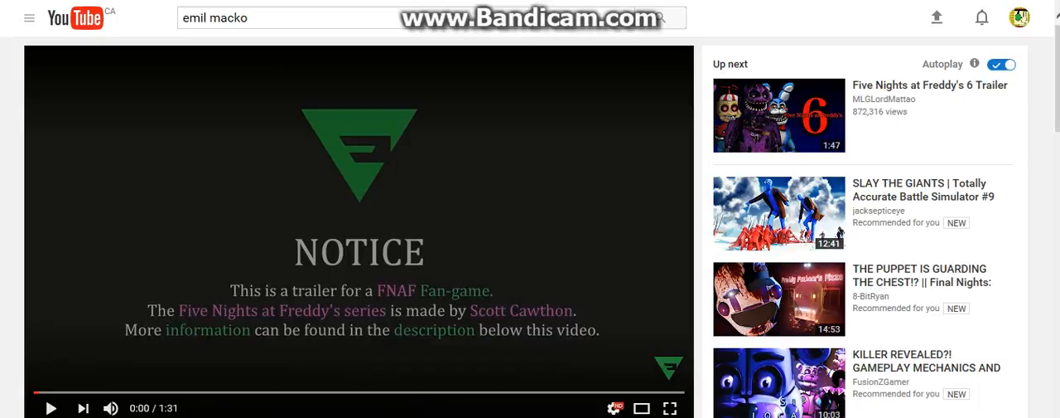
pyautogui.moveTo(558, 191)
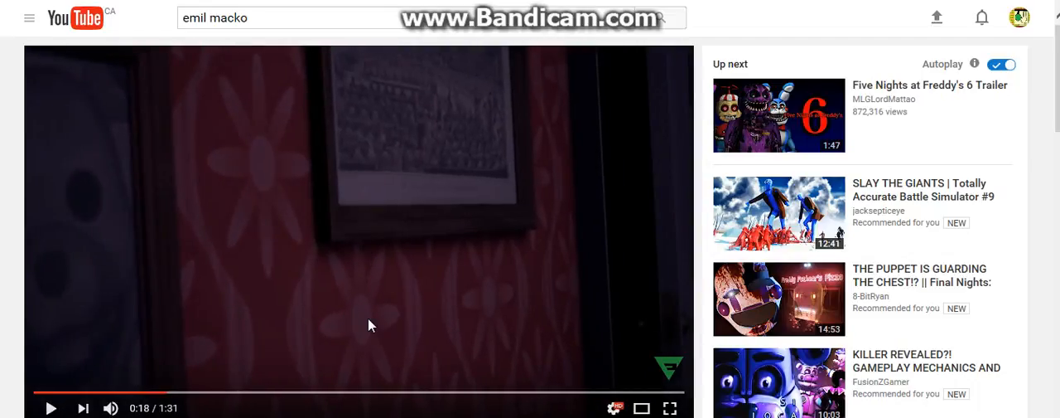
pyautogui.moveTo(406, 377)
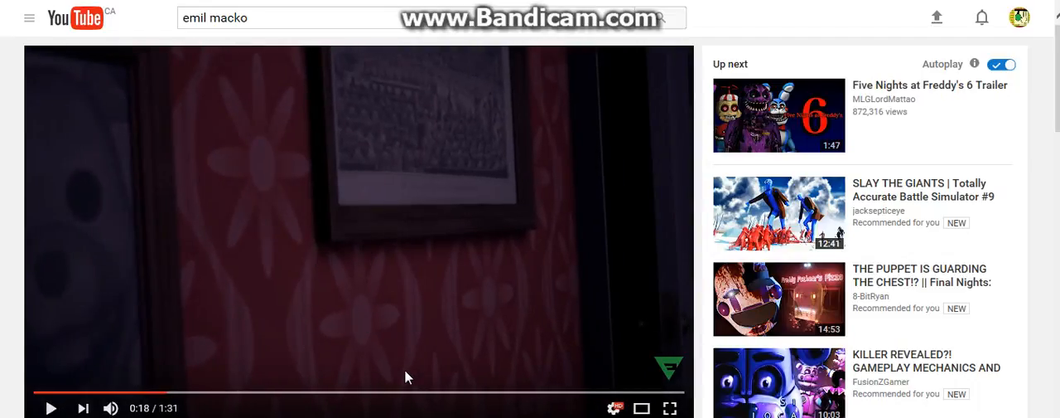
pyautogui.moveTo(446, 286)
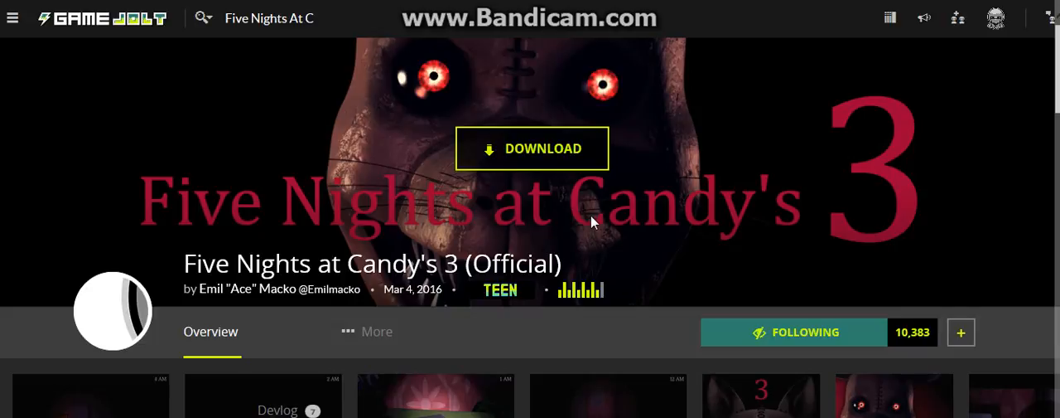
pyautogui.moveTo(593, 222)
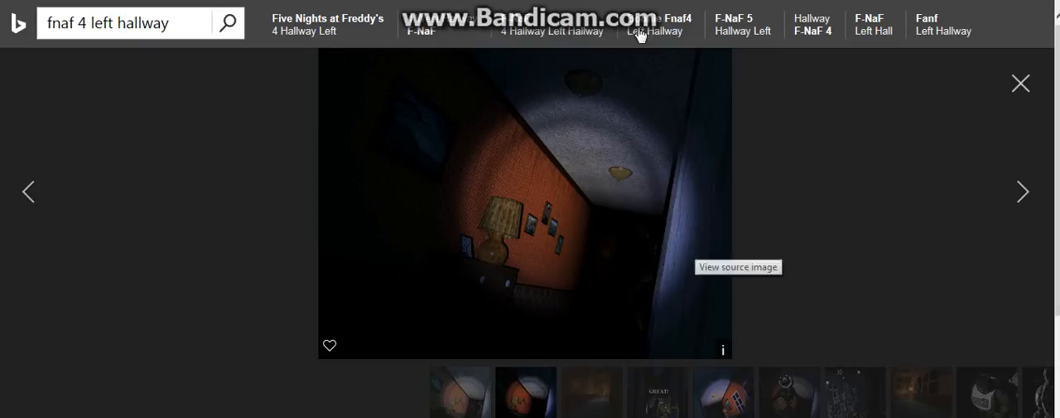
pyautogui.moveTo(551, 178)
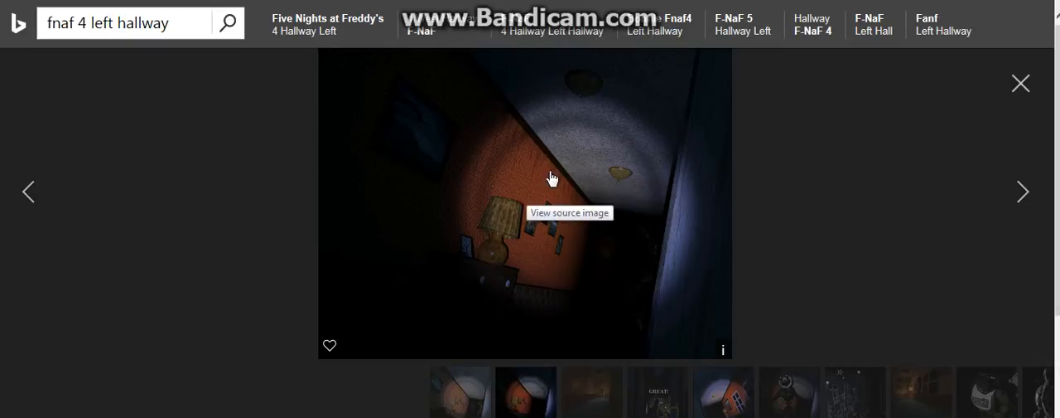
pyautogui.moveTo(524, 221)
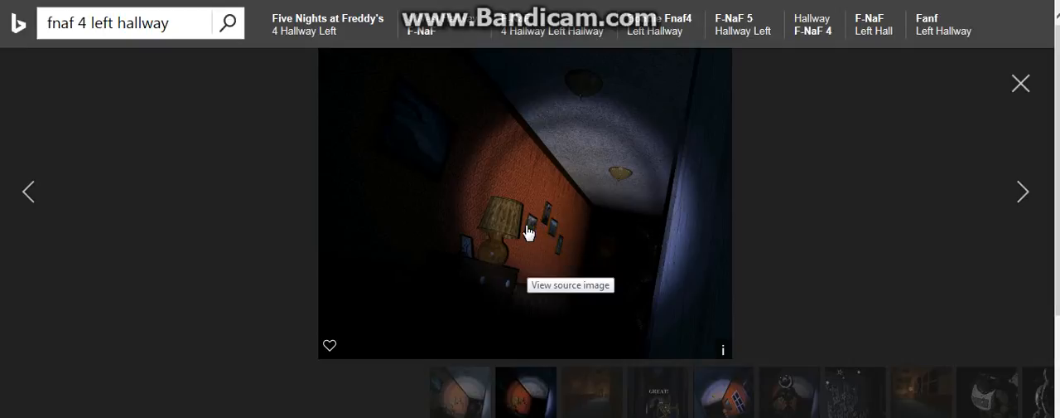
pyautogui.moveTo(528, 232)
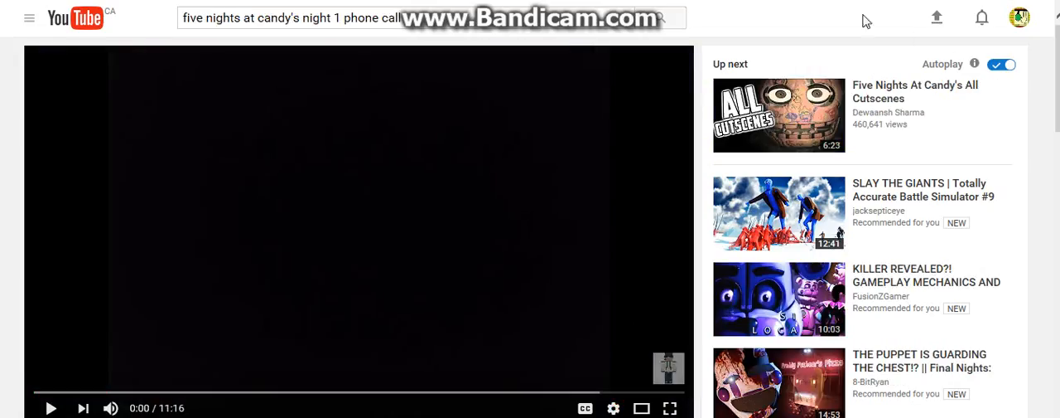
pyautogui.moveTo(627, 123)
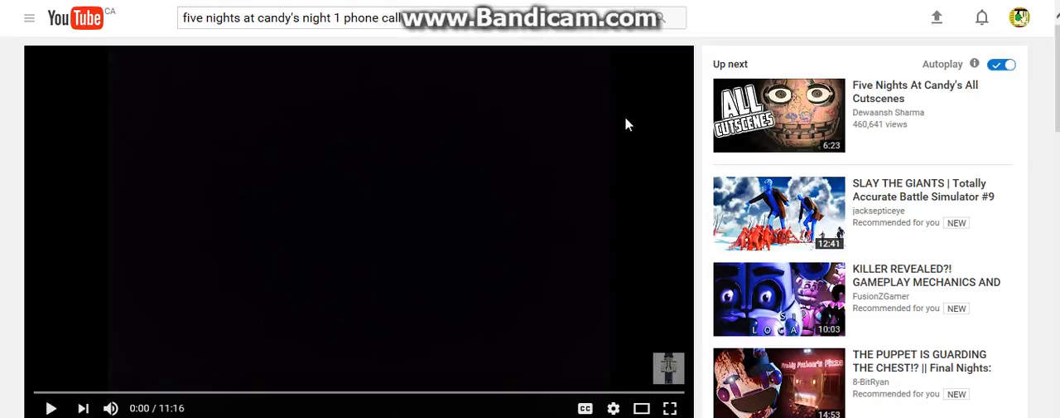
# Step: Open the Five Nights at Candy's night 1 phone call video
pyautogui.click(50, 408)
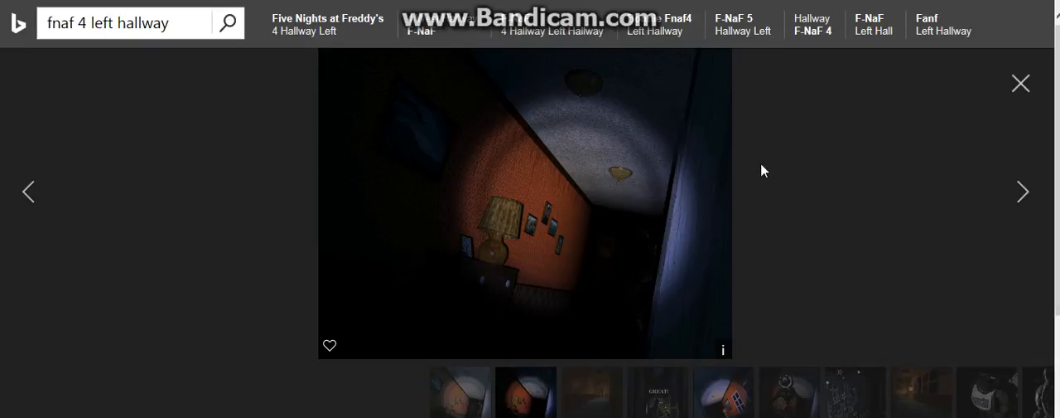
pyautogui.moveTo(784, 277)
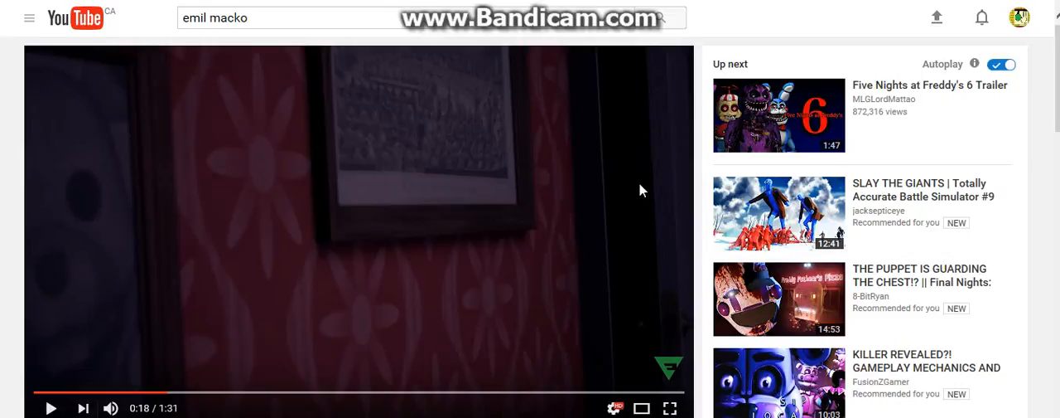
pyautogui.moveTo(648, 184)
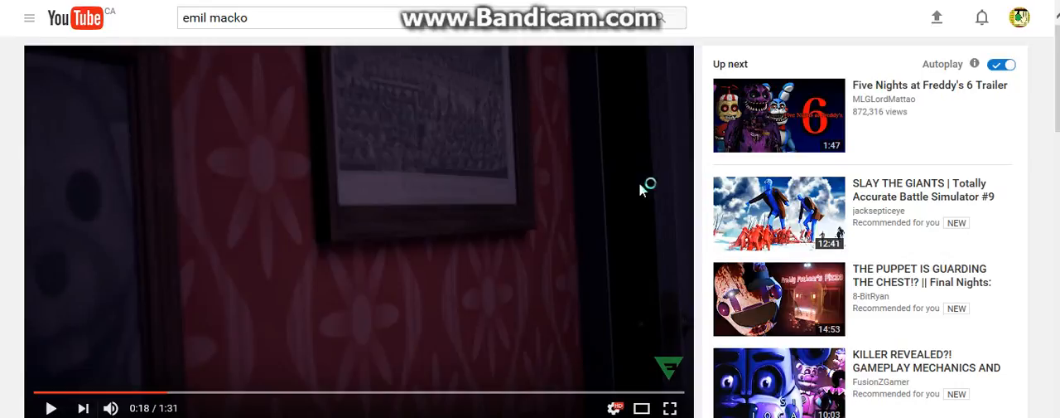